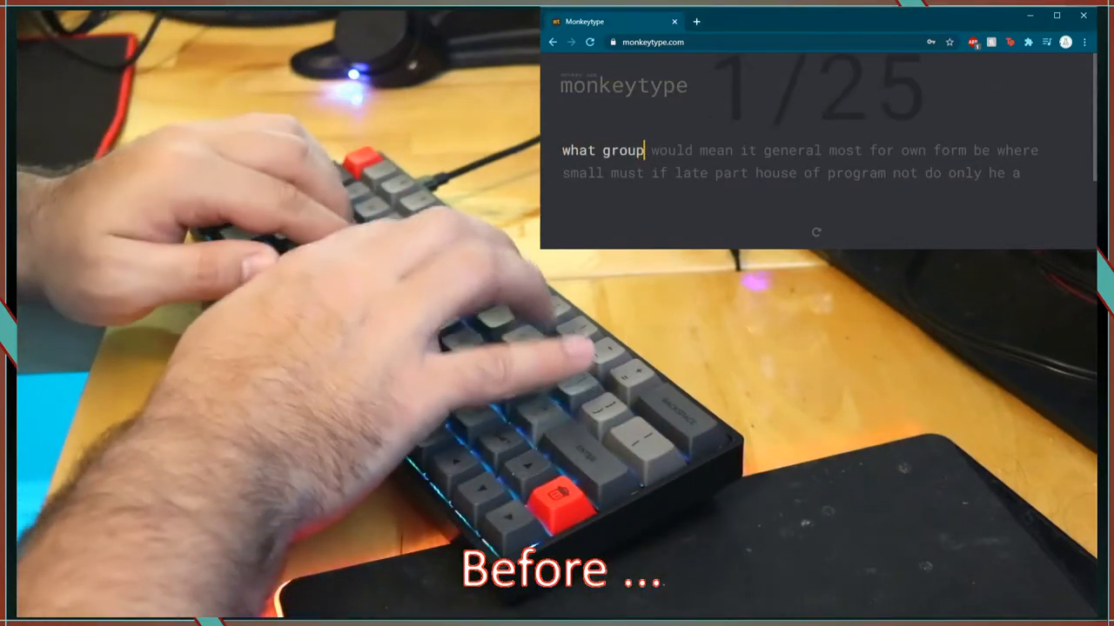
type("would mean it")
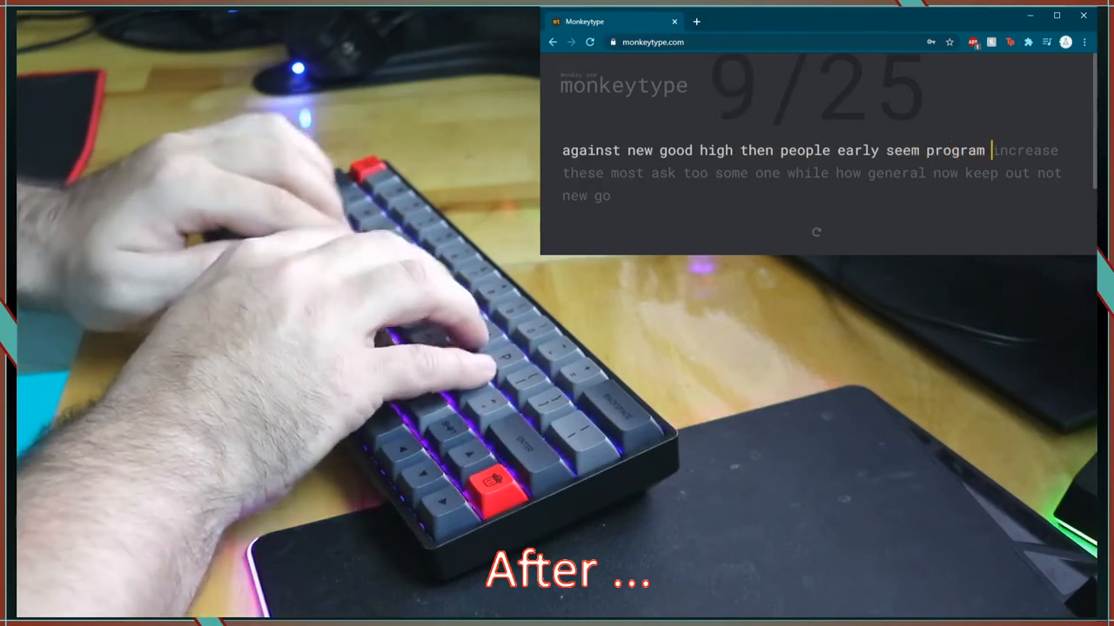
type("increase these most ask too some one while how")
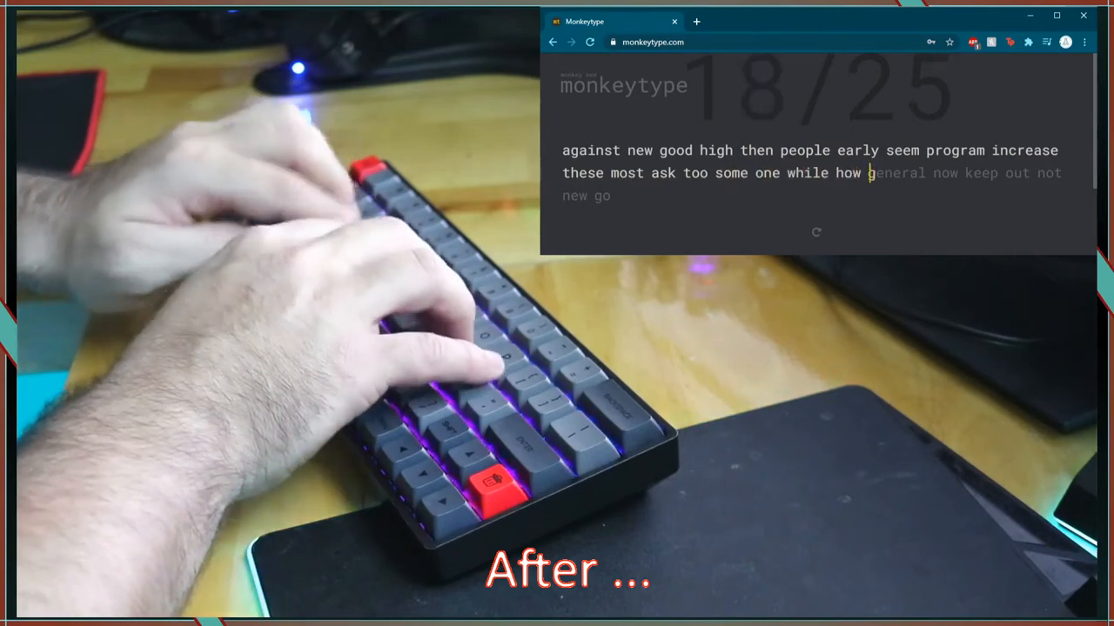
type("general now keep")
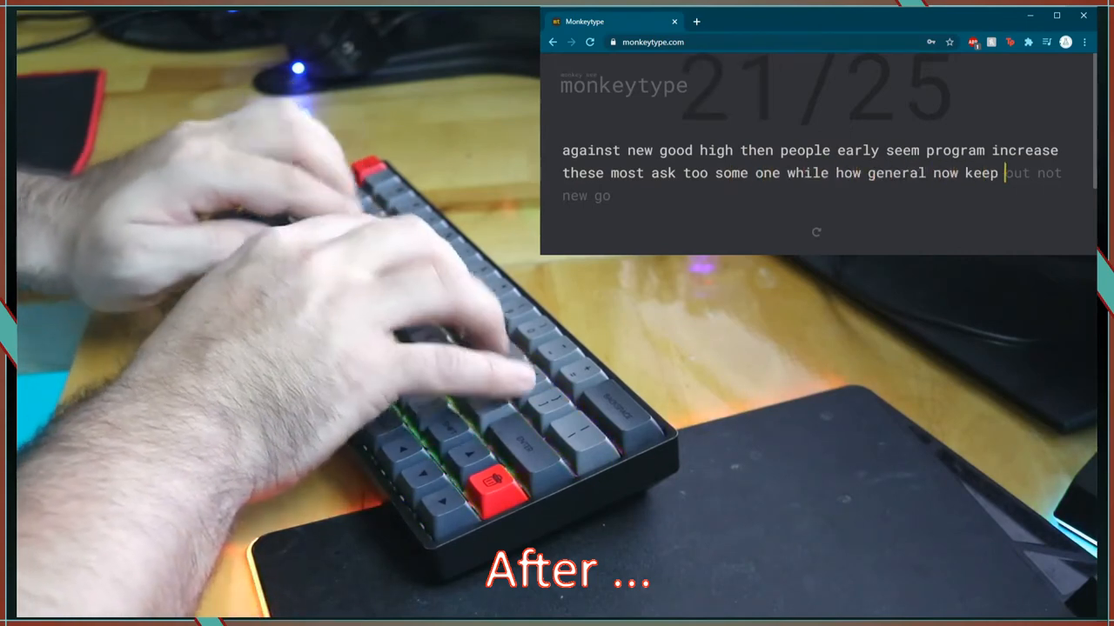